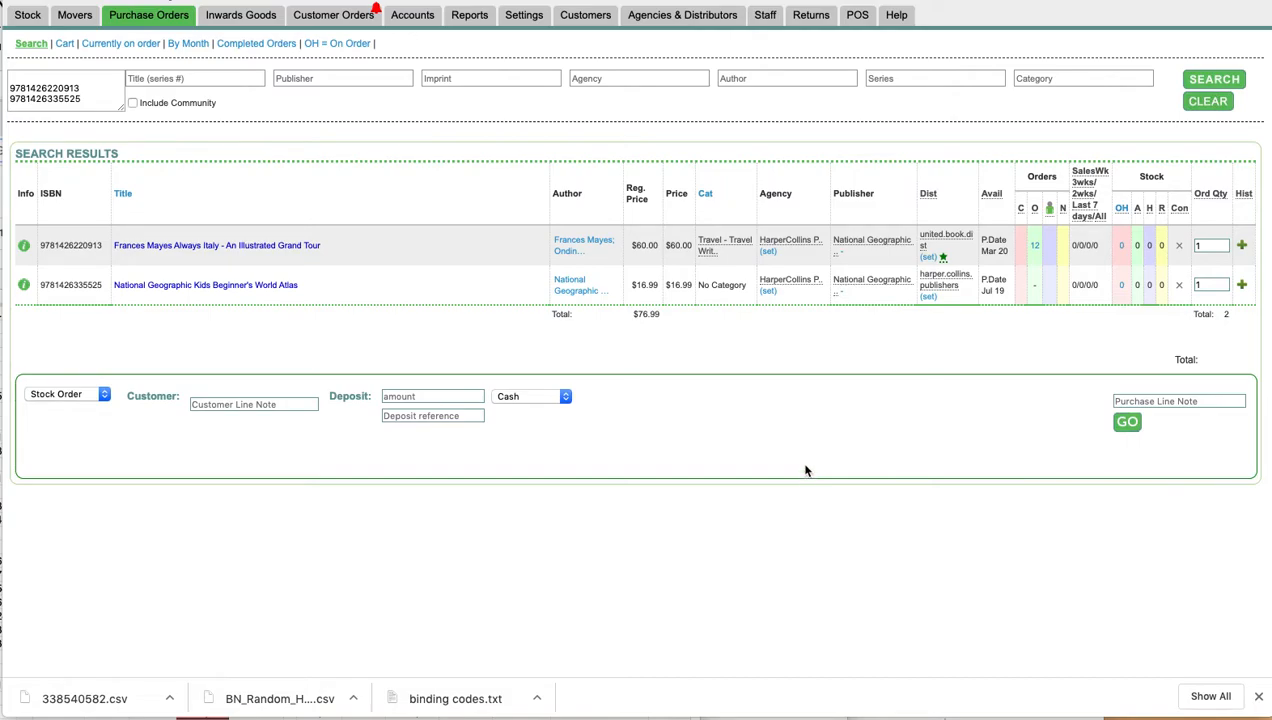
mouse_move(770, 336)
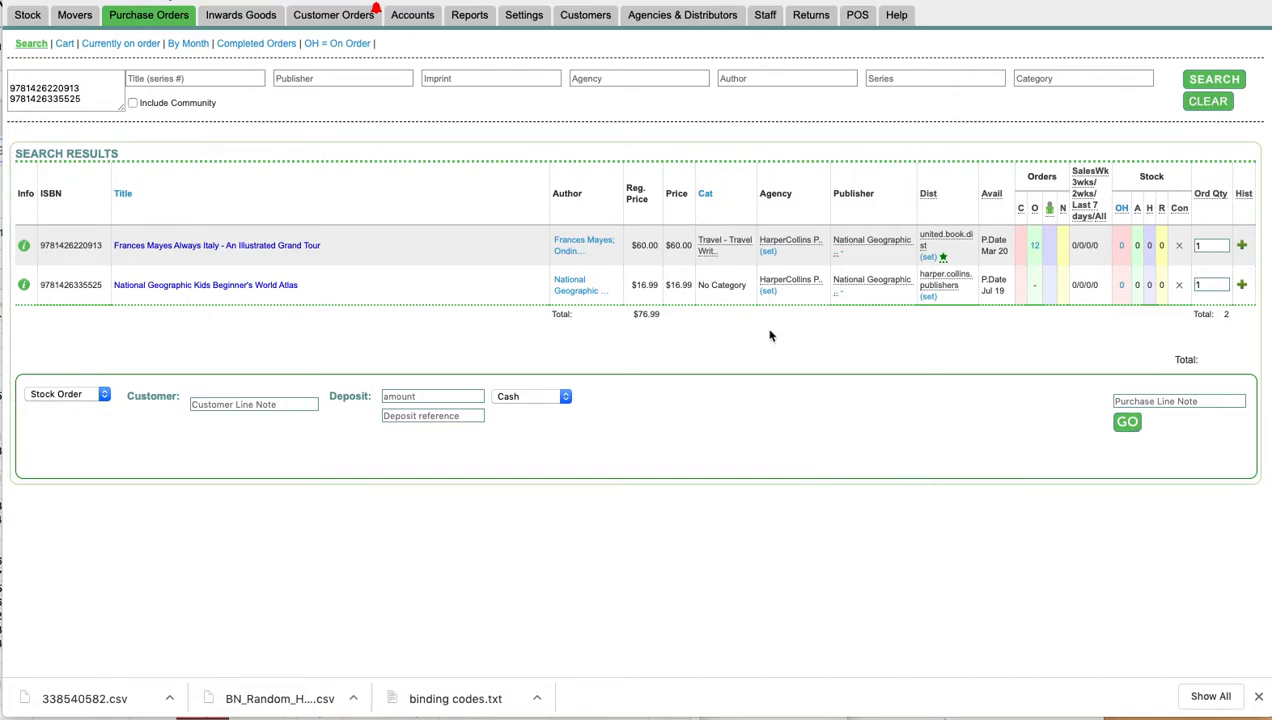
mouse_move(810, 272)
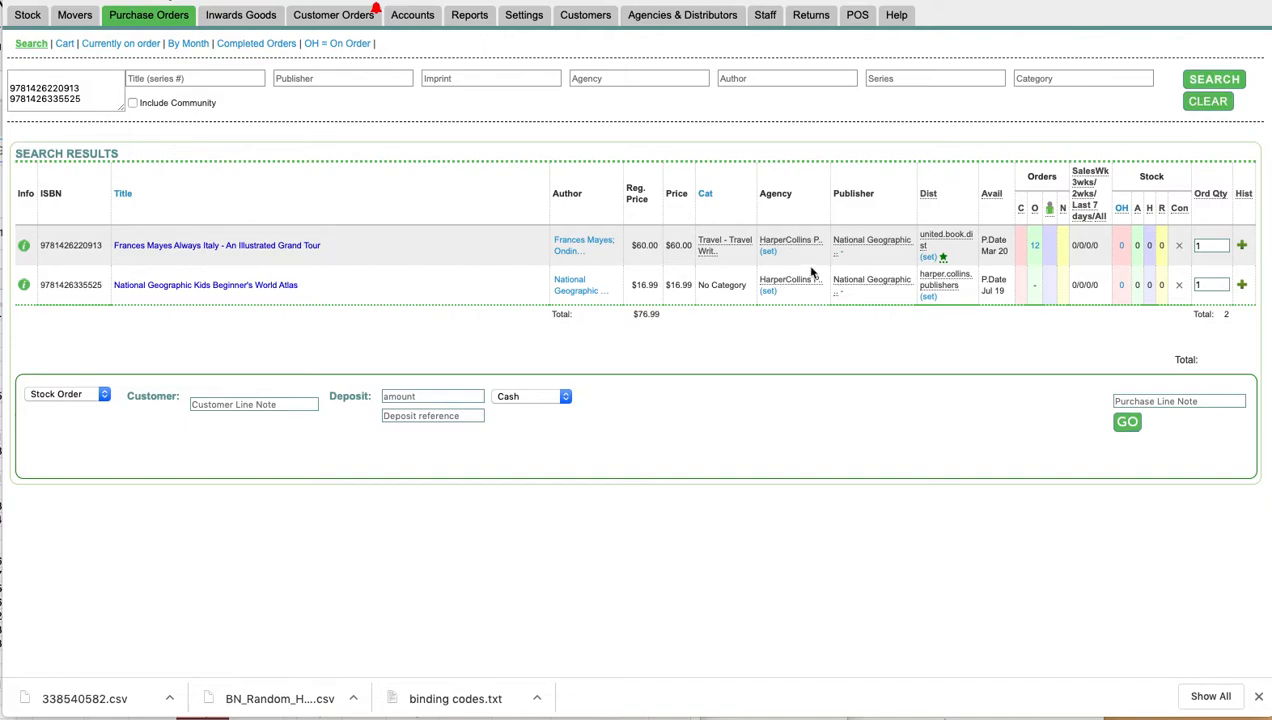
mouse_move(838, 340)
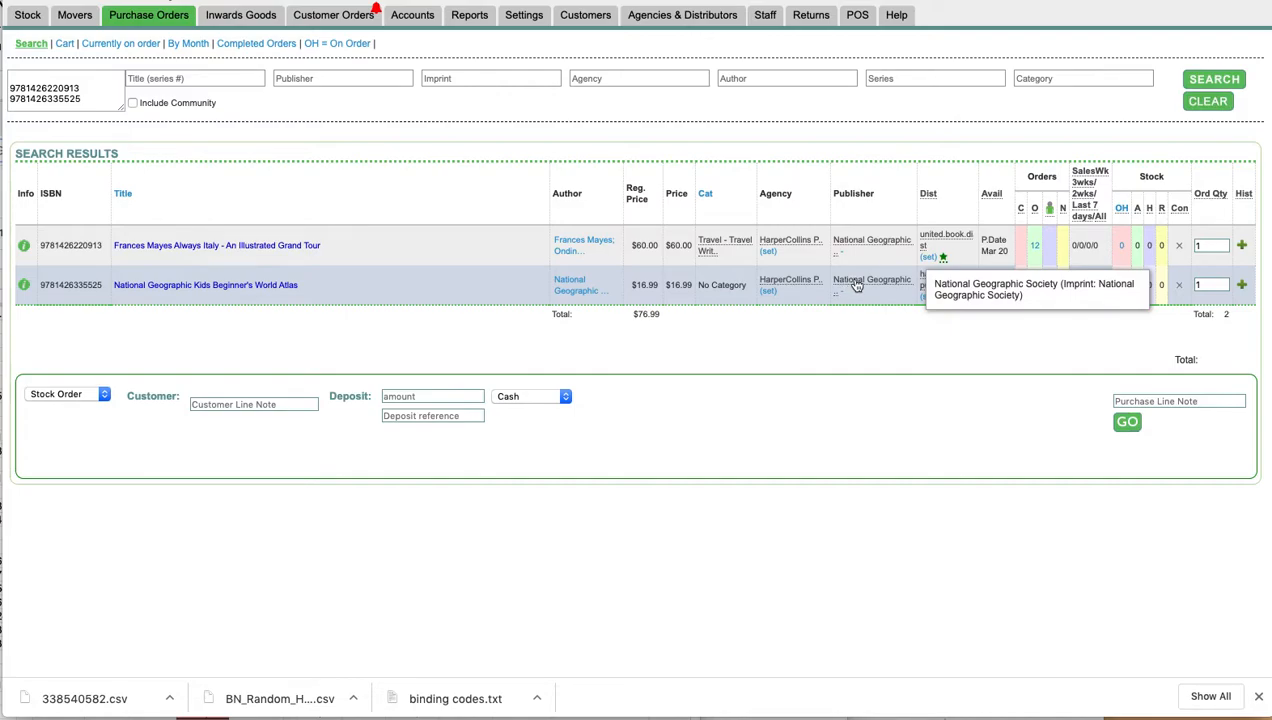
mouse_move(860, 284)
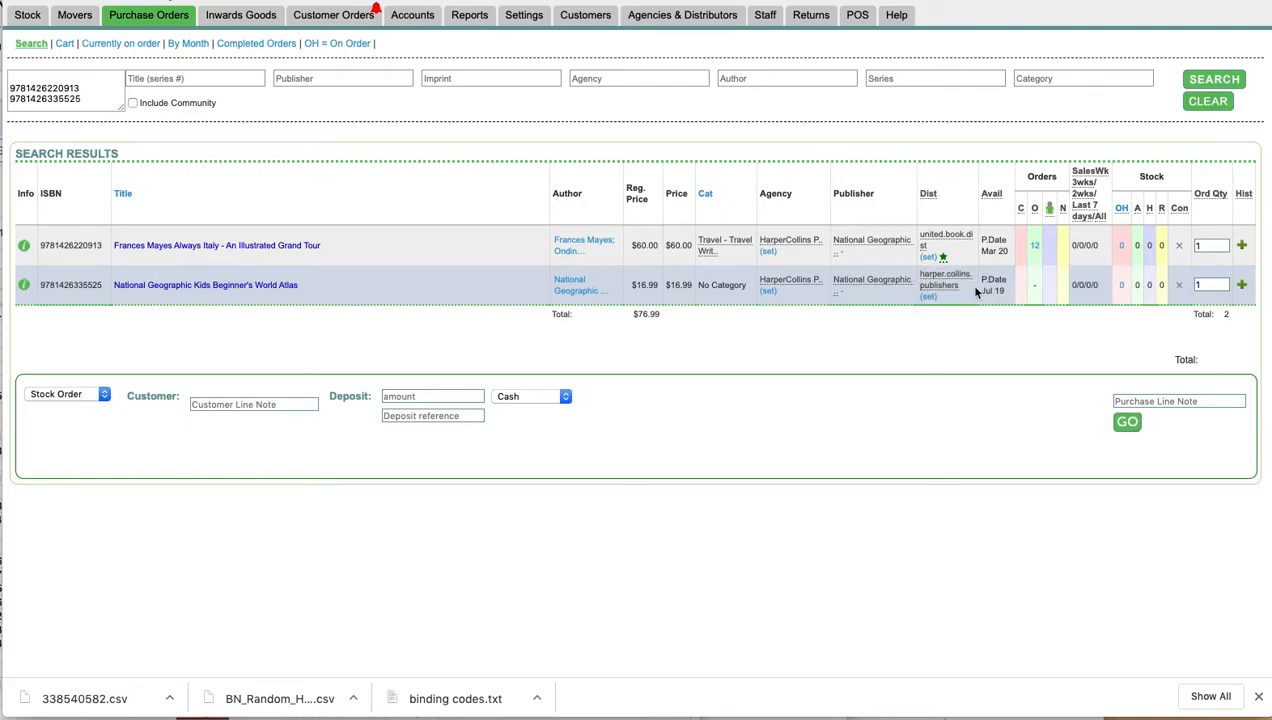
mouse_move(890, 284)
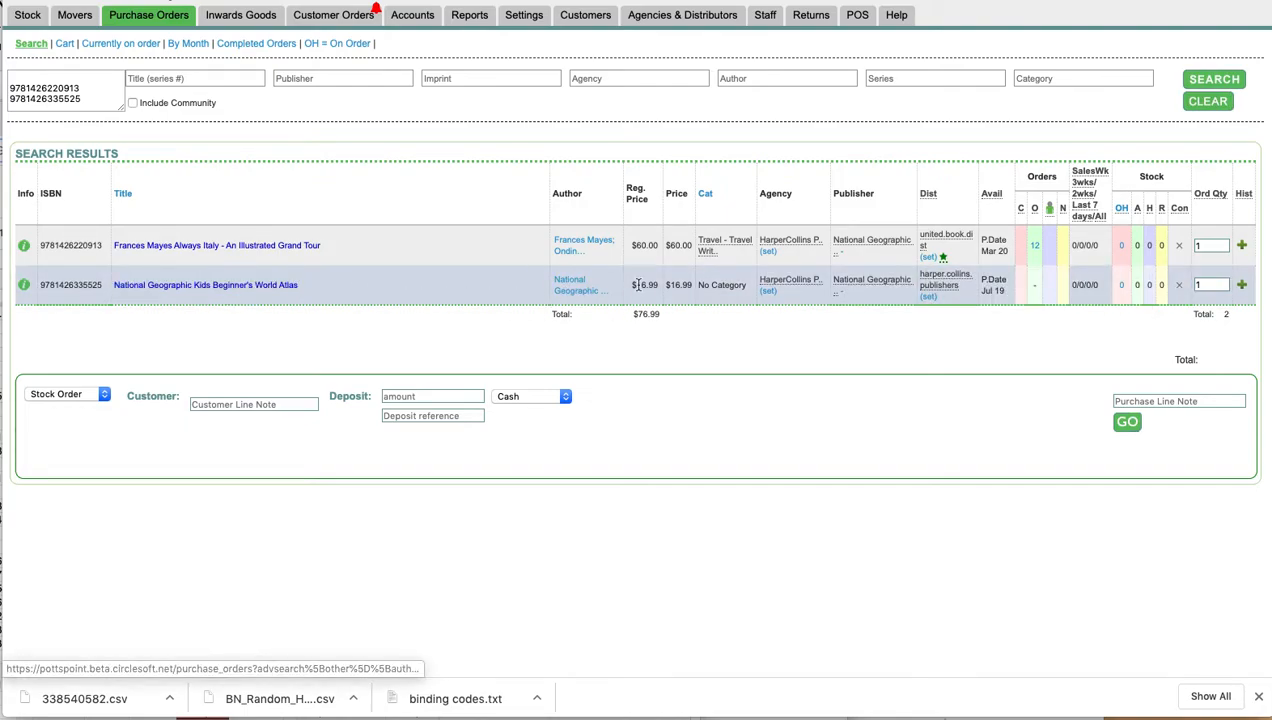
mouse_move(856, 284)
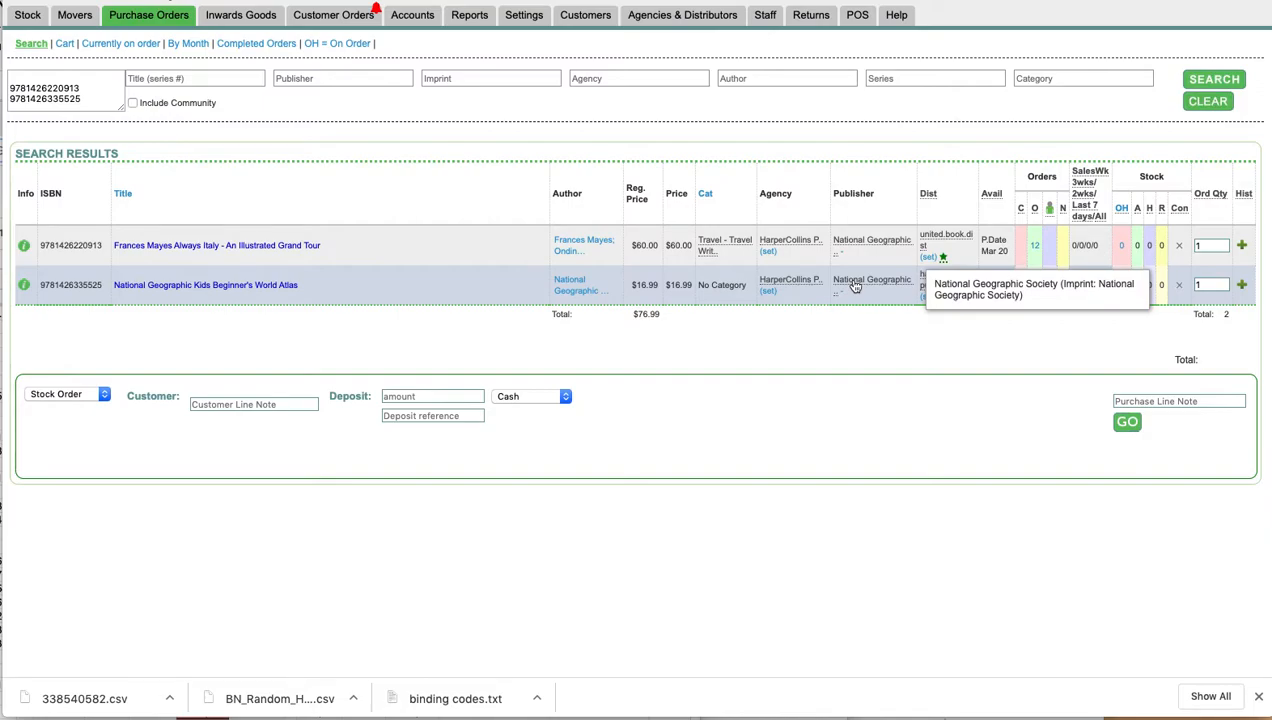
mouse_move(850, 284)
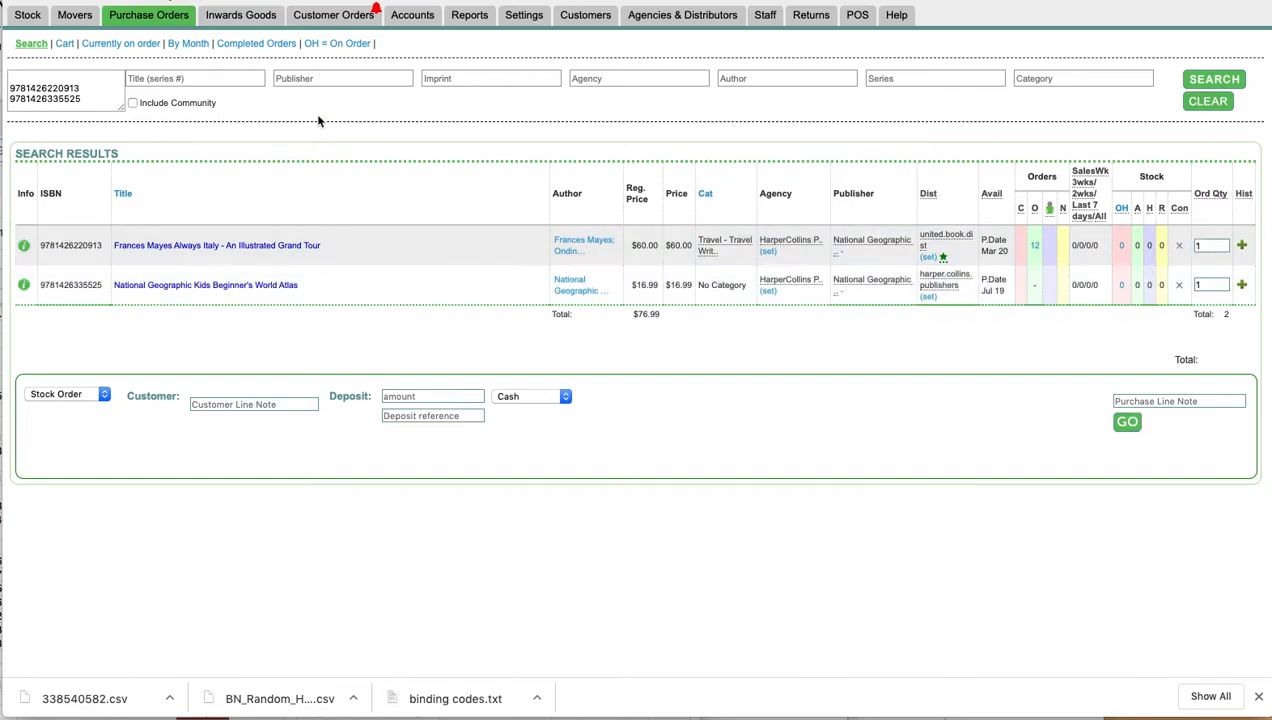
Go to Load Stock from the Stock menu to search by barcode
left_click(28, 14)
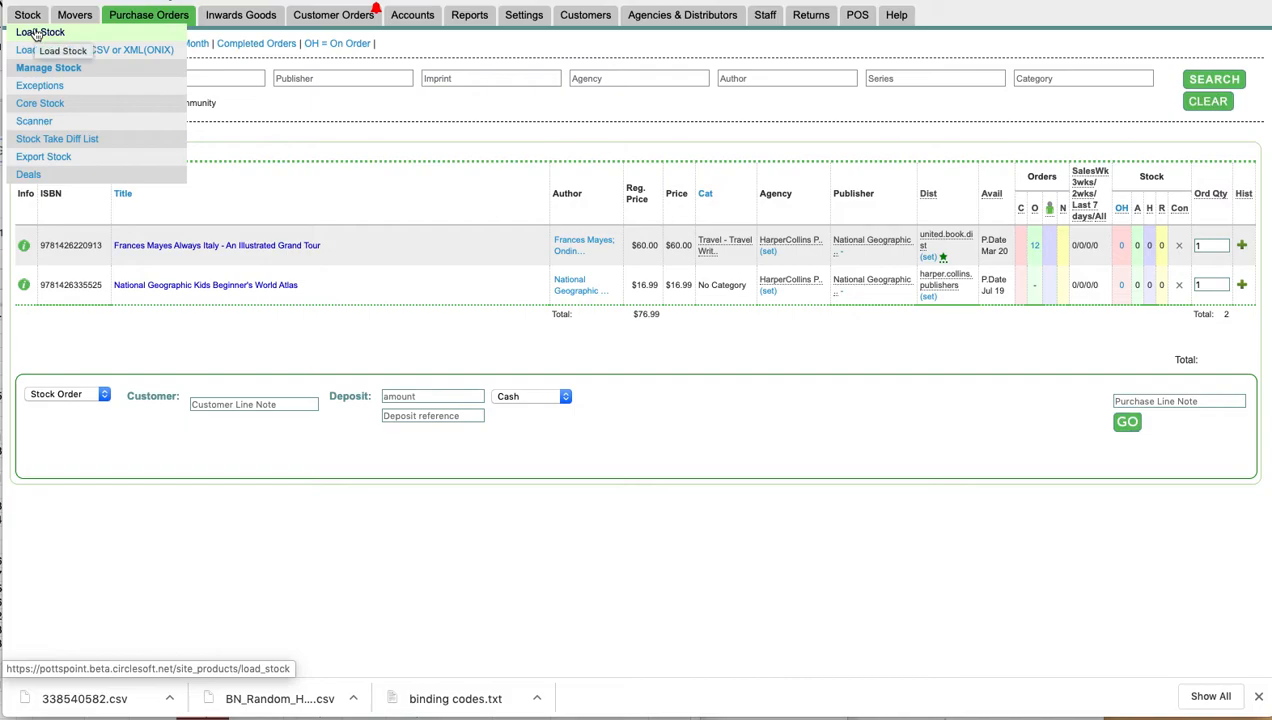
left_click(40, 32)
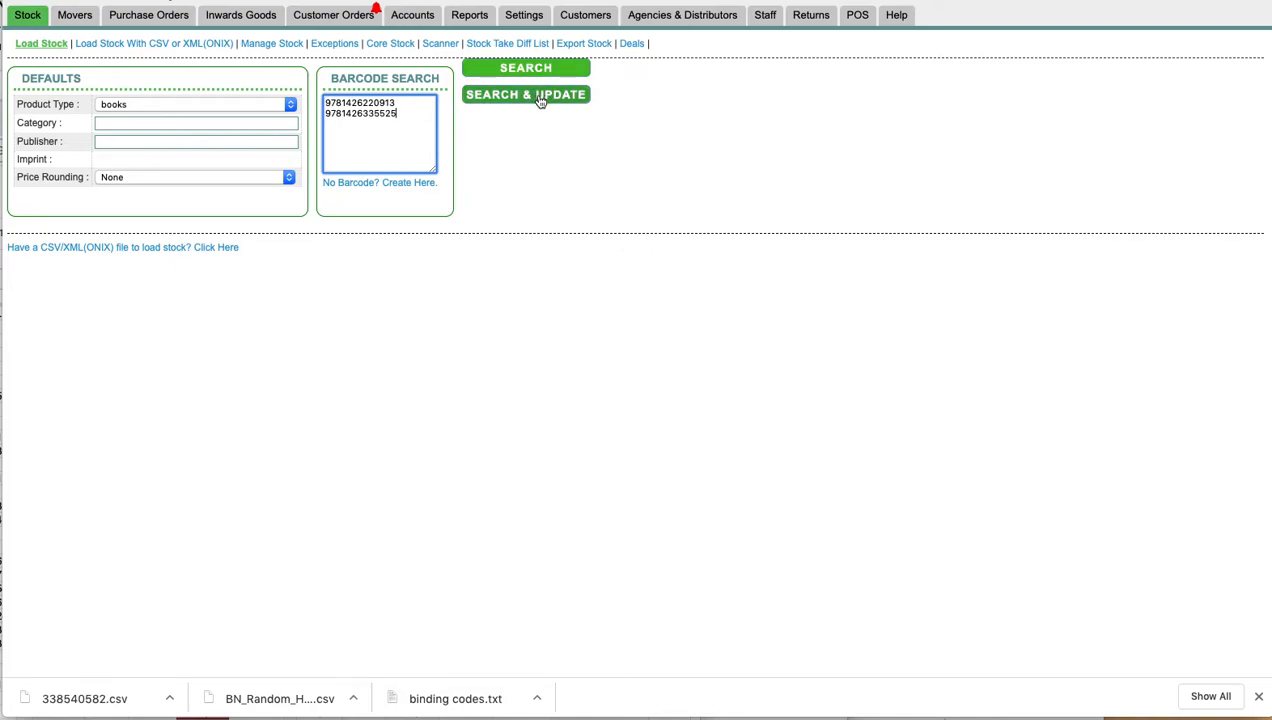
Run Search & Update so both ISBN titles appear as items to load
left_click(524, 94)
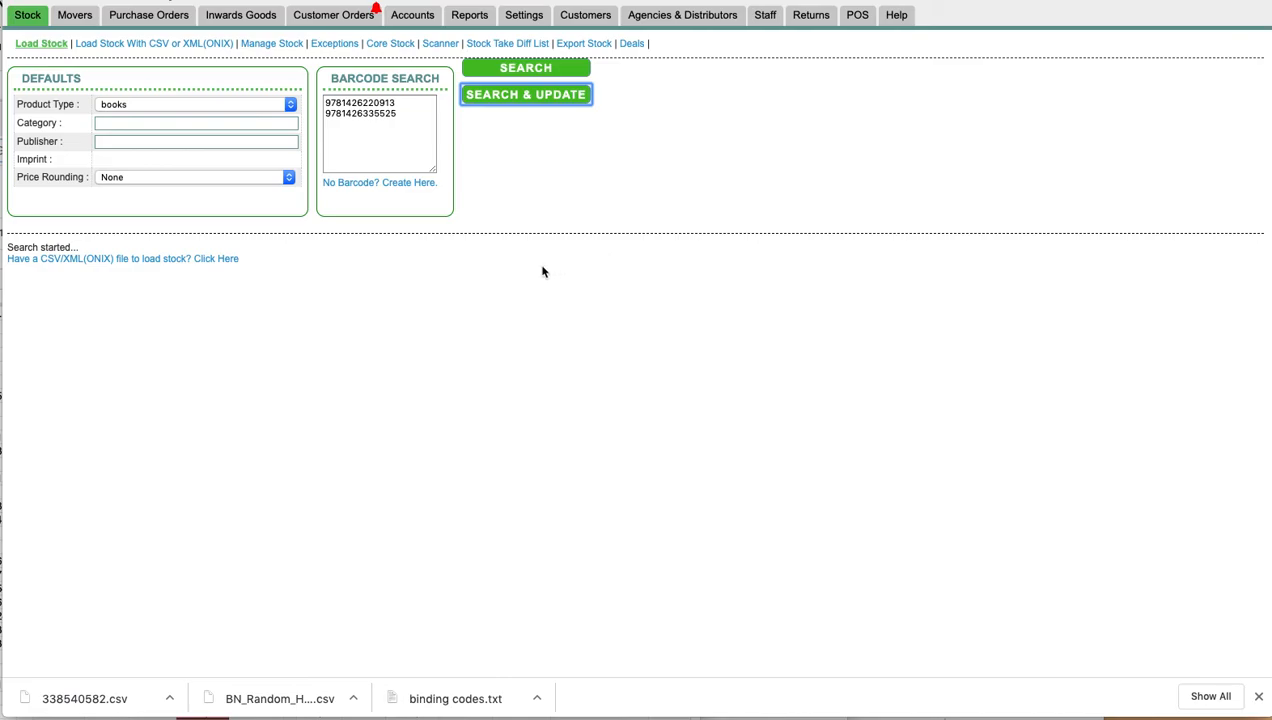
mouse_move(360, 316)
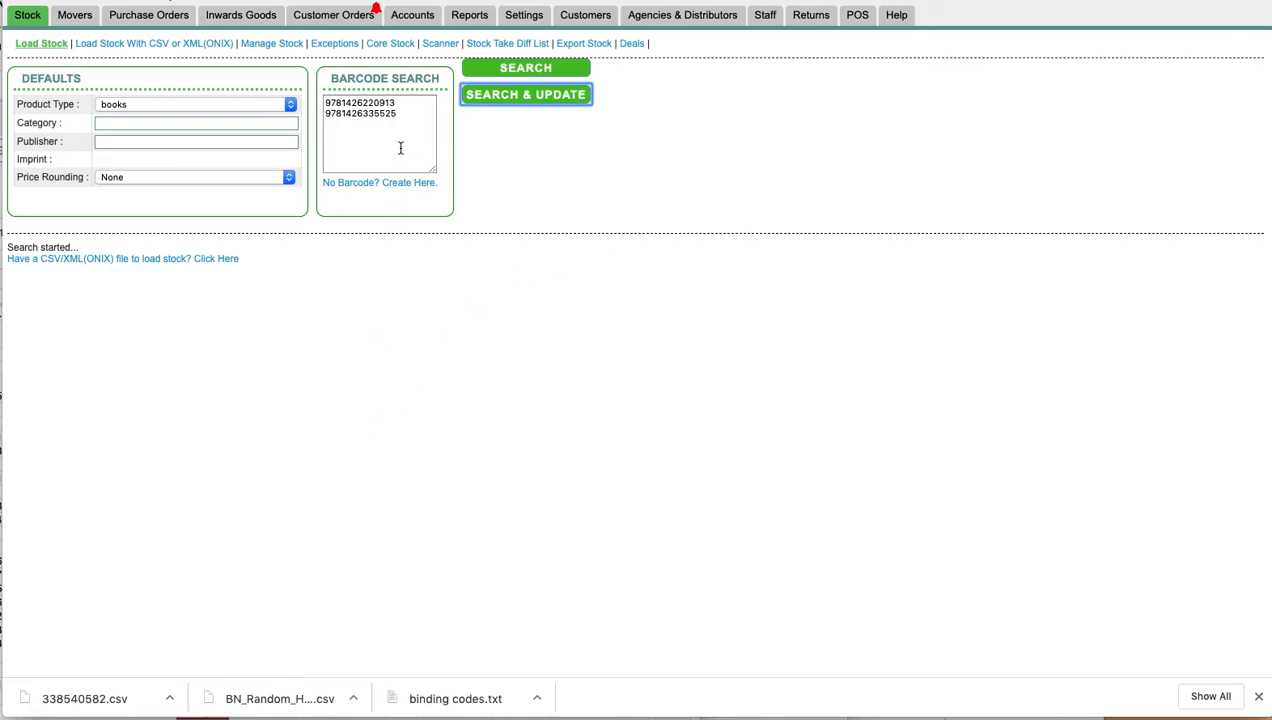
mouse_move(412, 424)
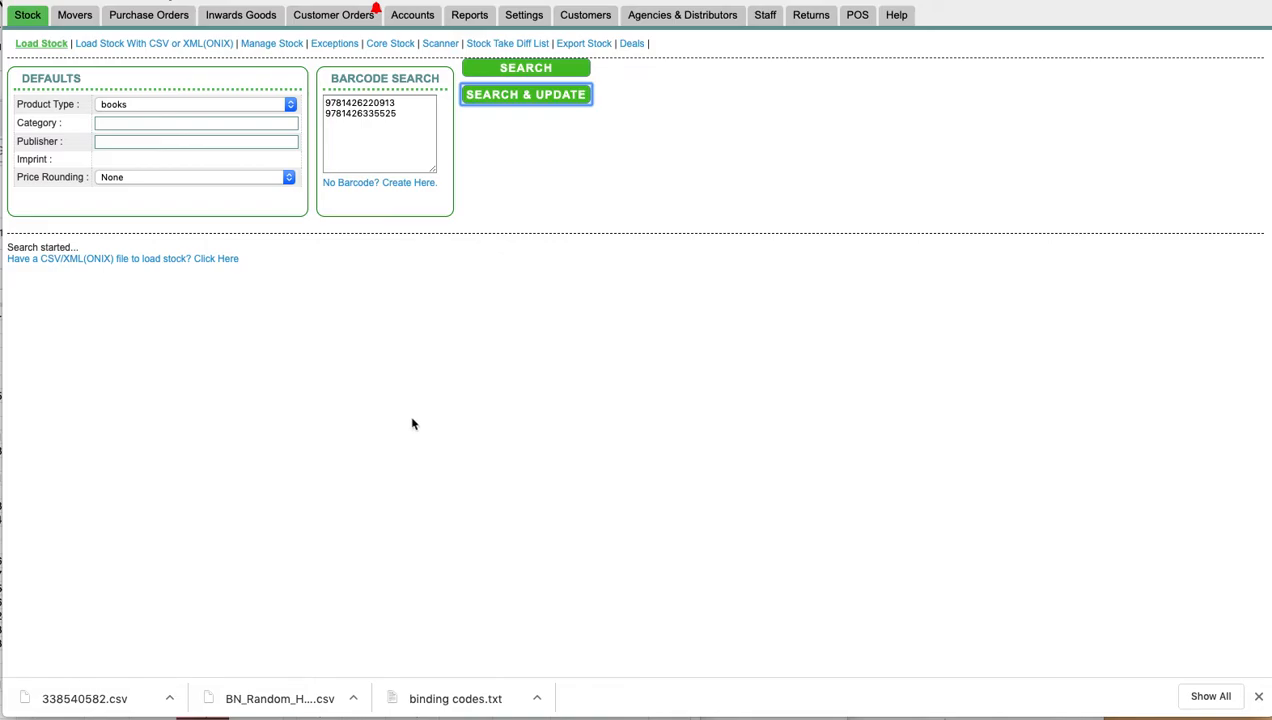
left_click(524, 94)
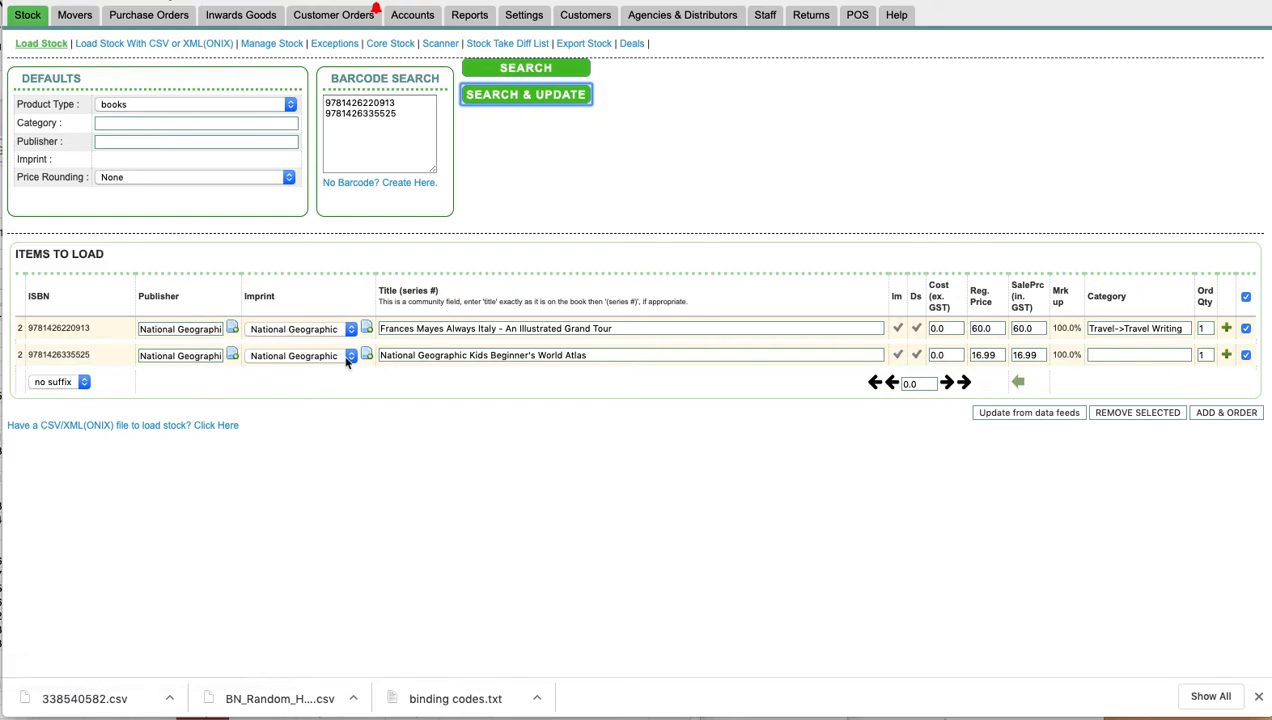
Choose National Geographic Kids as the atlas's imprint from its dropdown
left_click(352, 356)
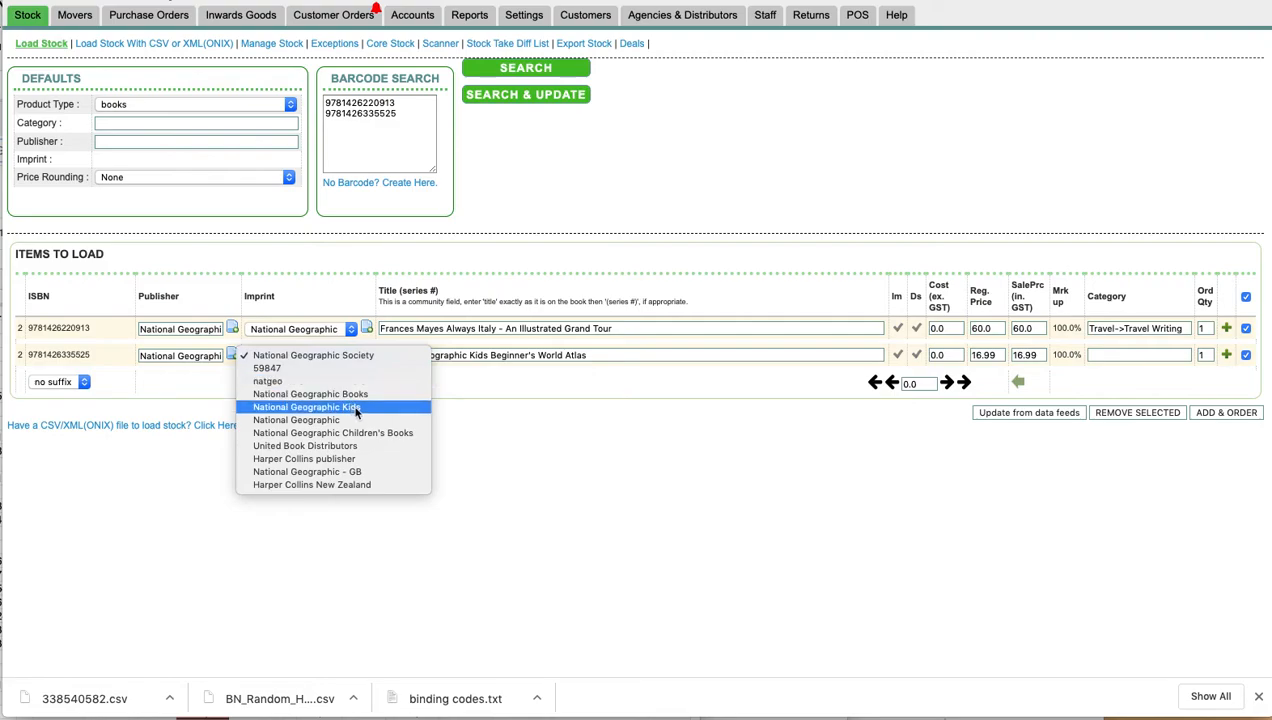
mouse_move(360, 412)
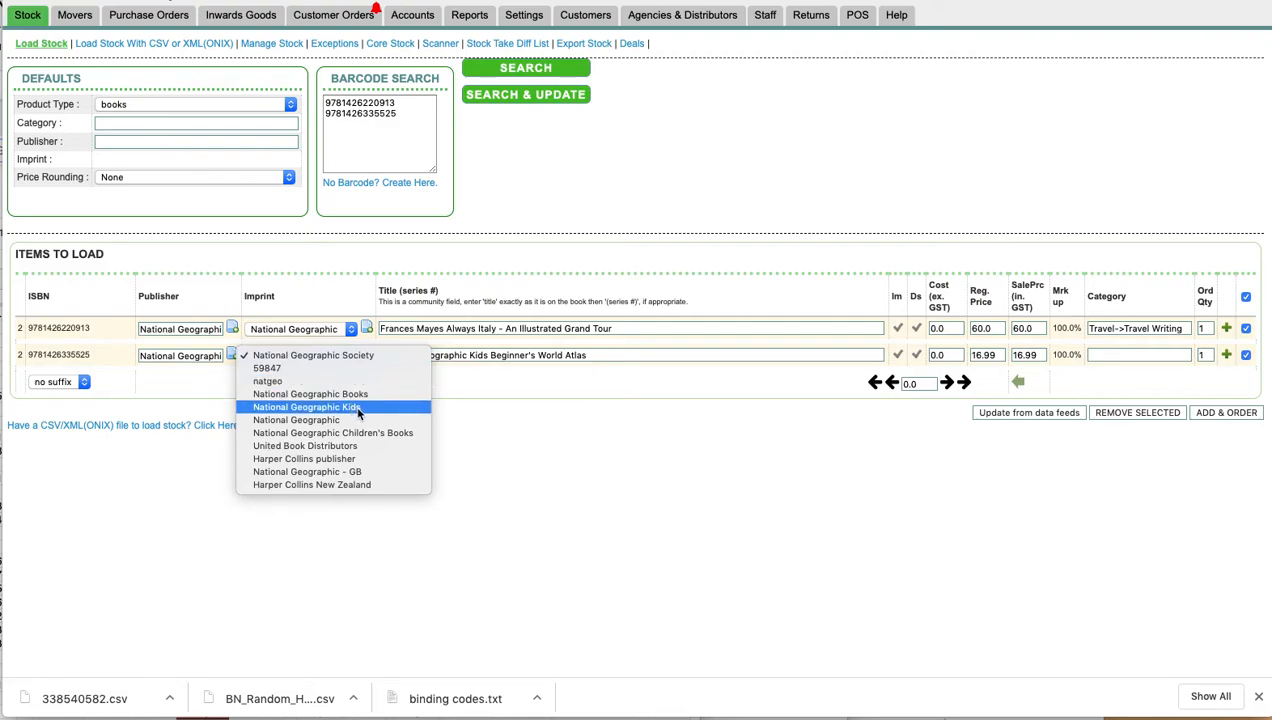
mouse_move(364, 432)
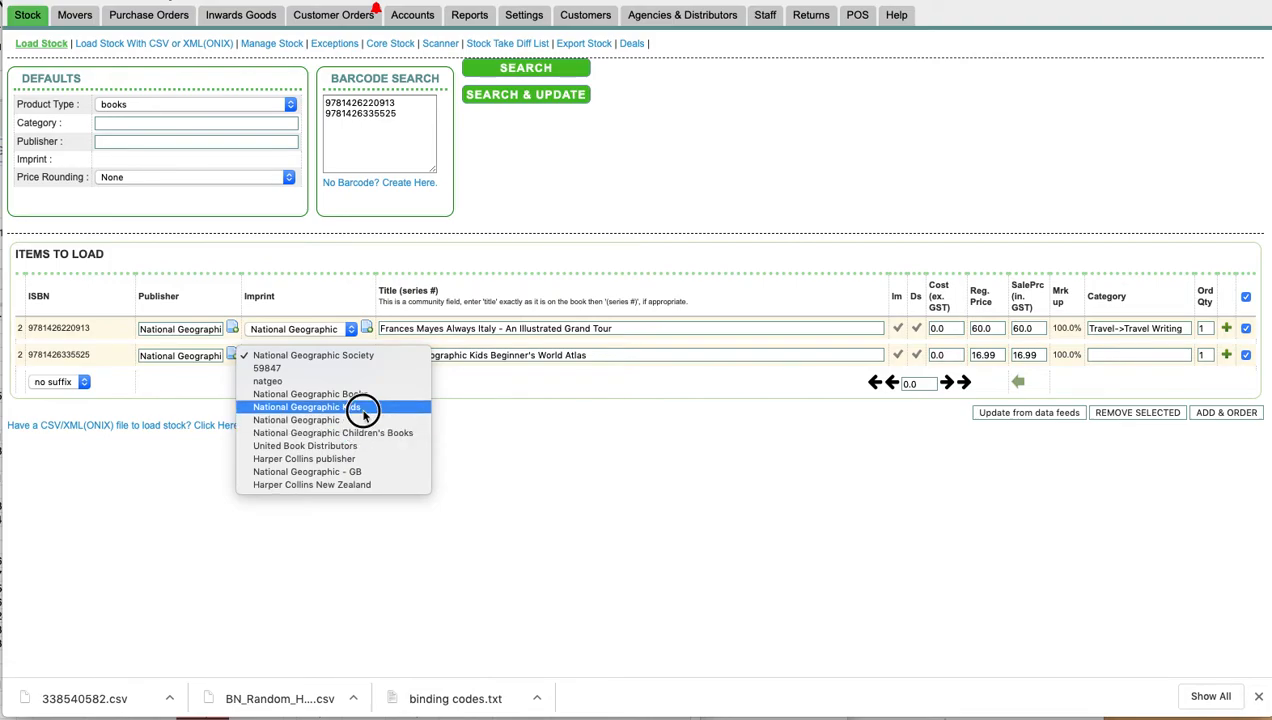
left_click(304, 408)
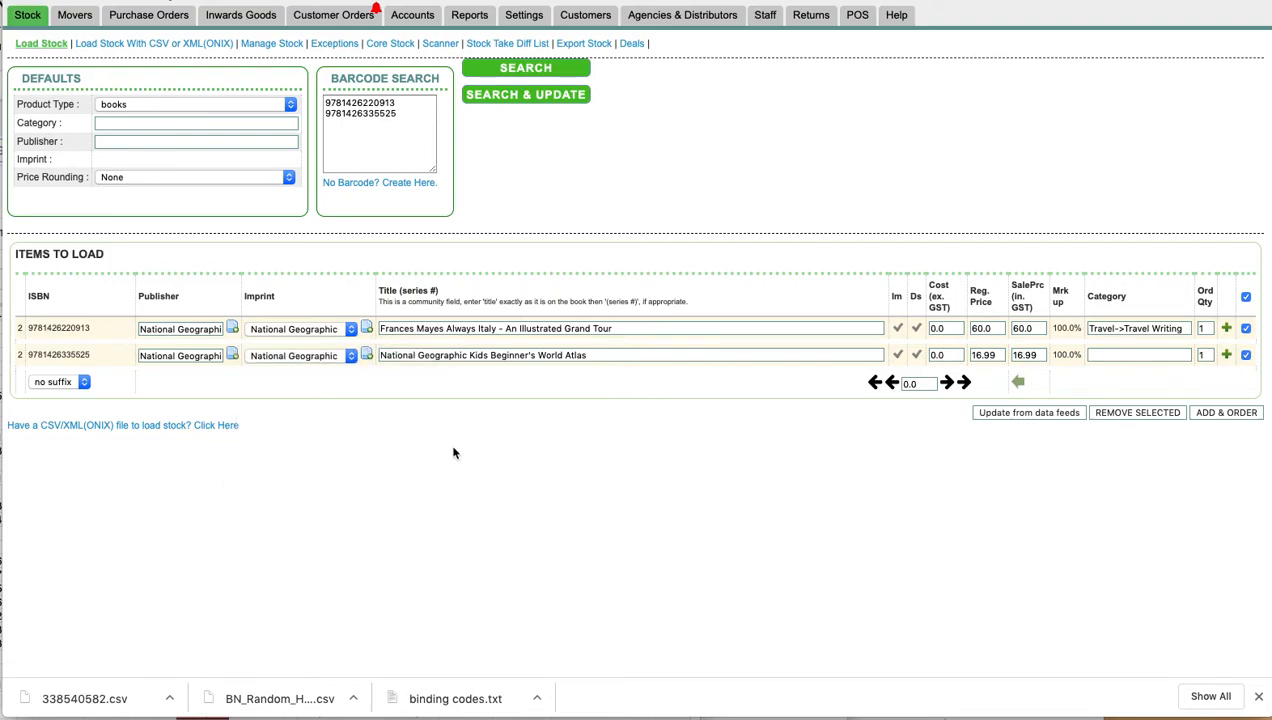
mouse_move(1208, 440)
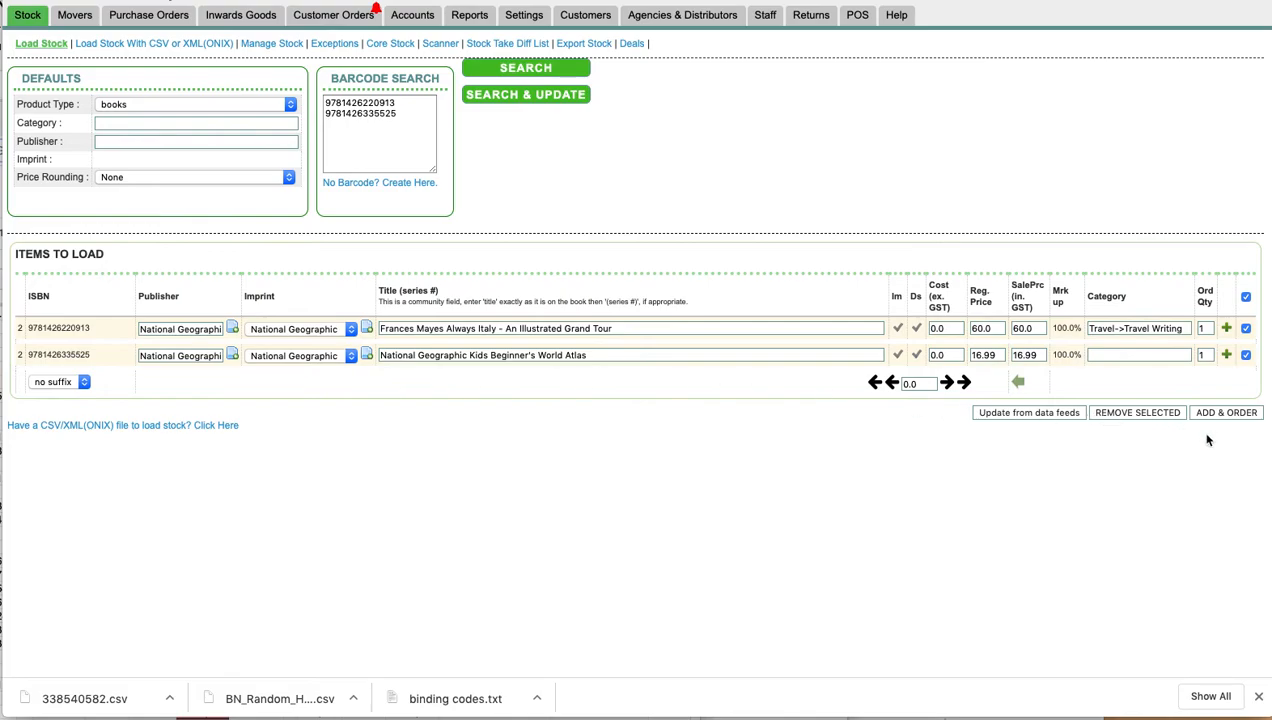
mouse_move(1228, 422)
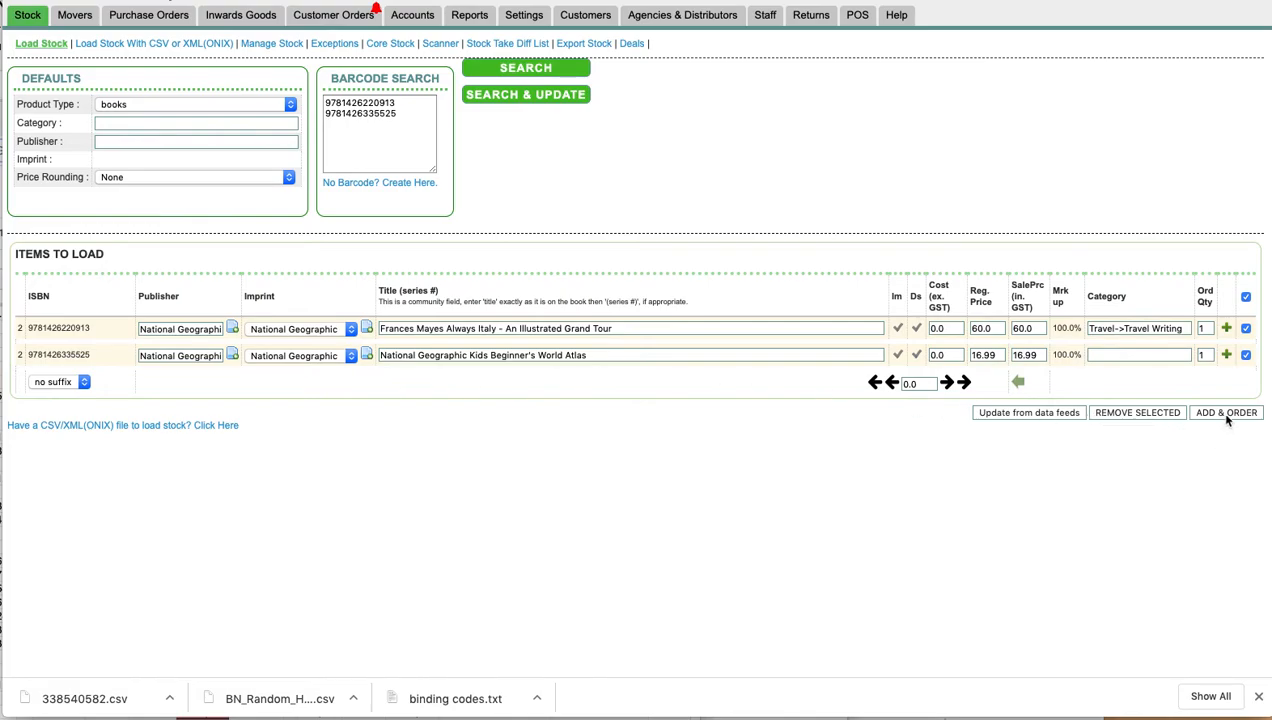
Add & Order both titles so Purchase Orders lists them, totalling $76.99
left_click(1226, 412)
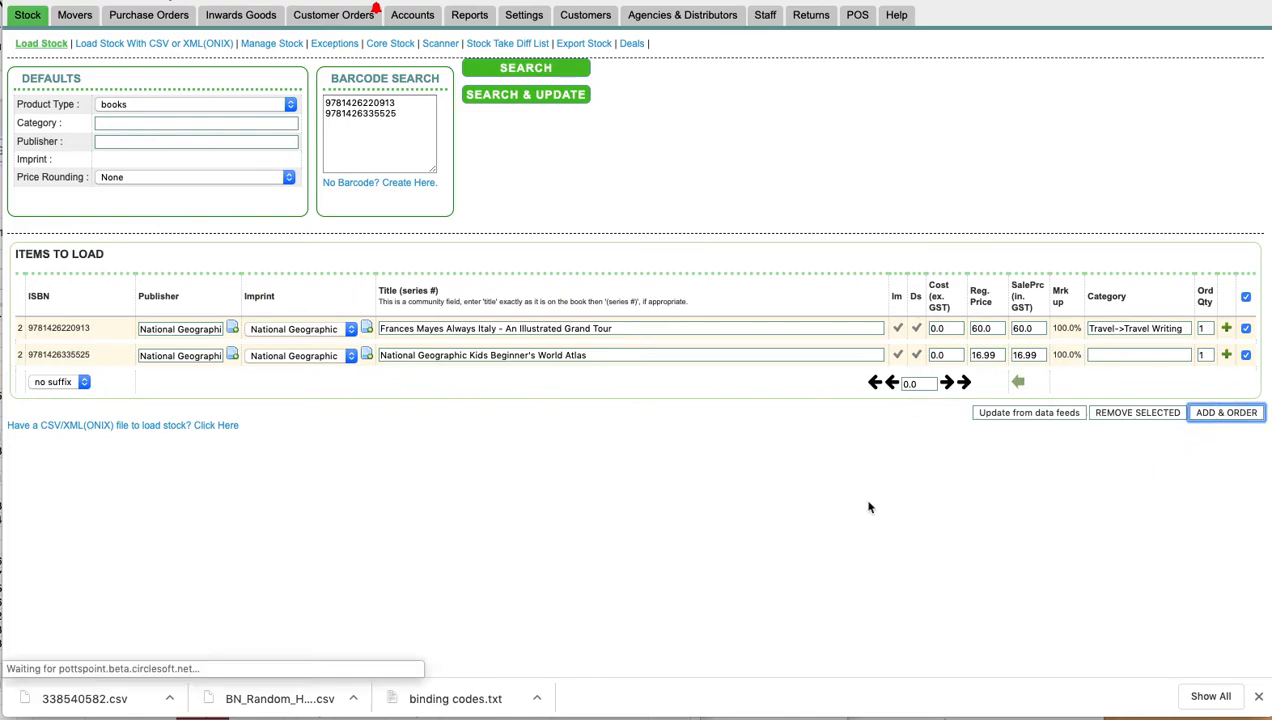
left_click(1226, 412)
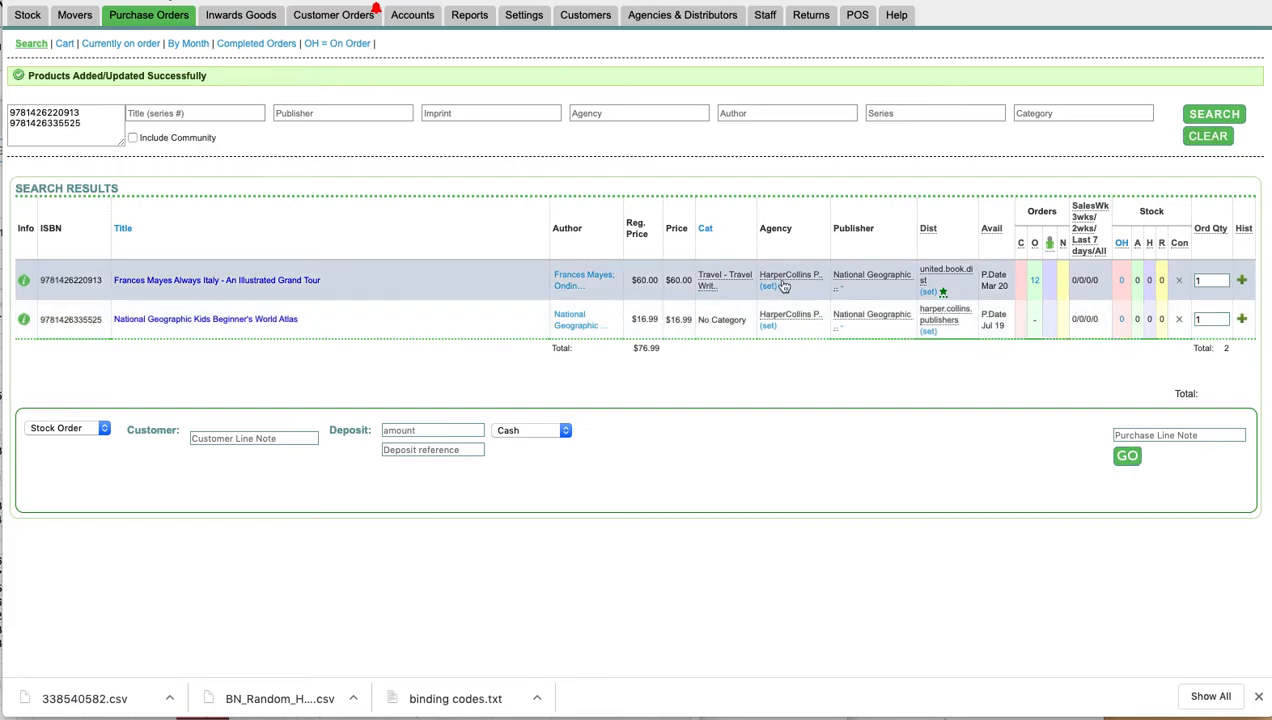
mouse_move(790, 280)
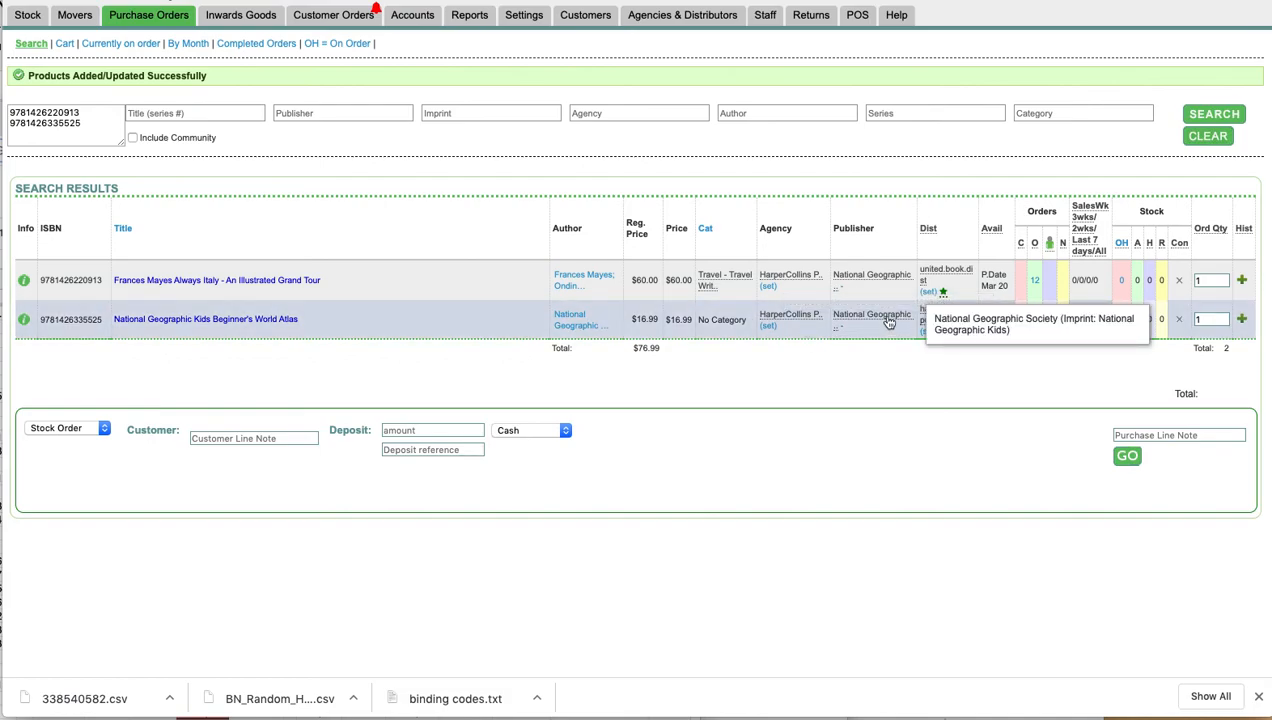
mouse_move(896, 322)
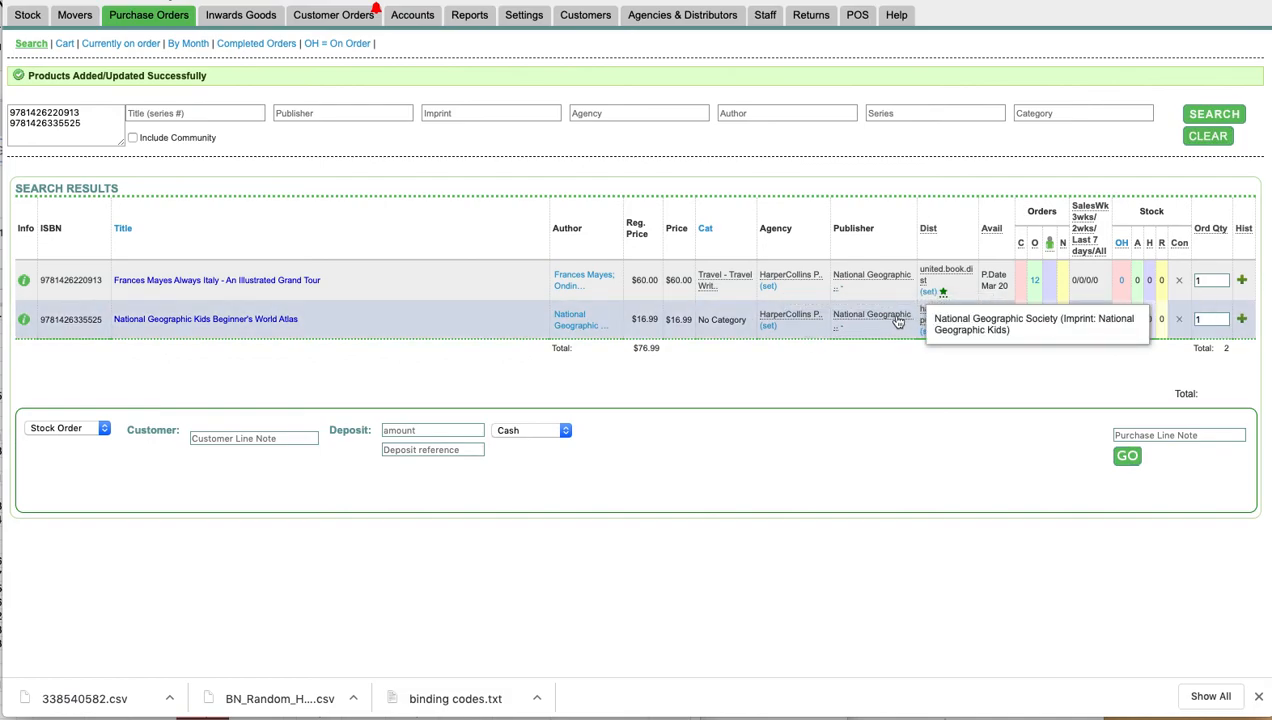